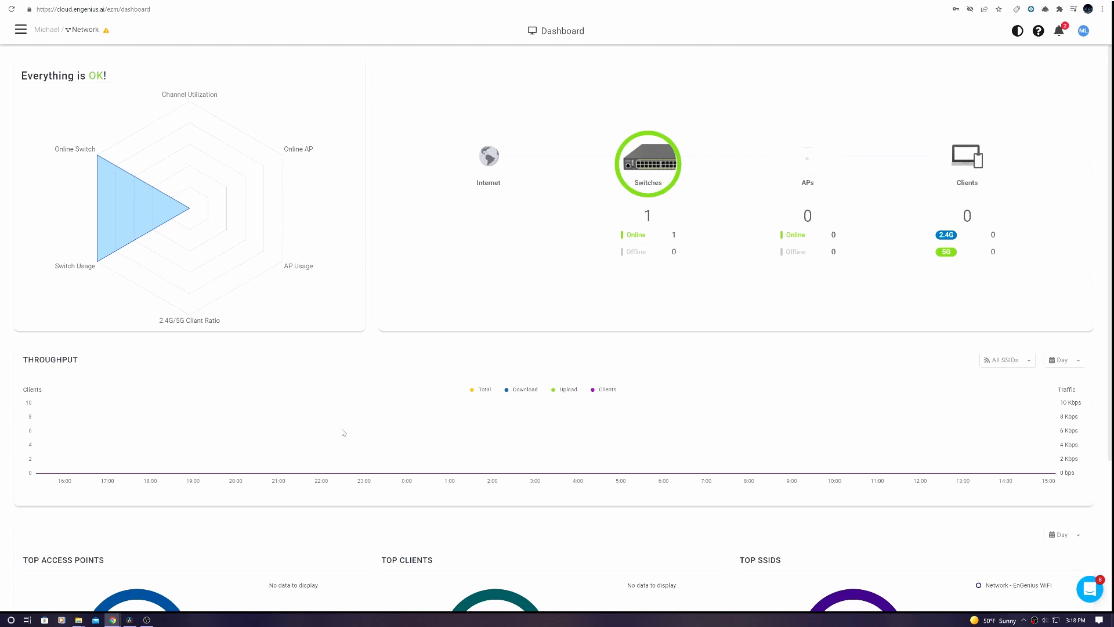
Review the switch's VLAN table (VLANs 20–70 with tagged ports) and return to the Switches list.
{"action": "scroll", "scroll_direction": "down", "scroll_amount": 3}
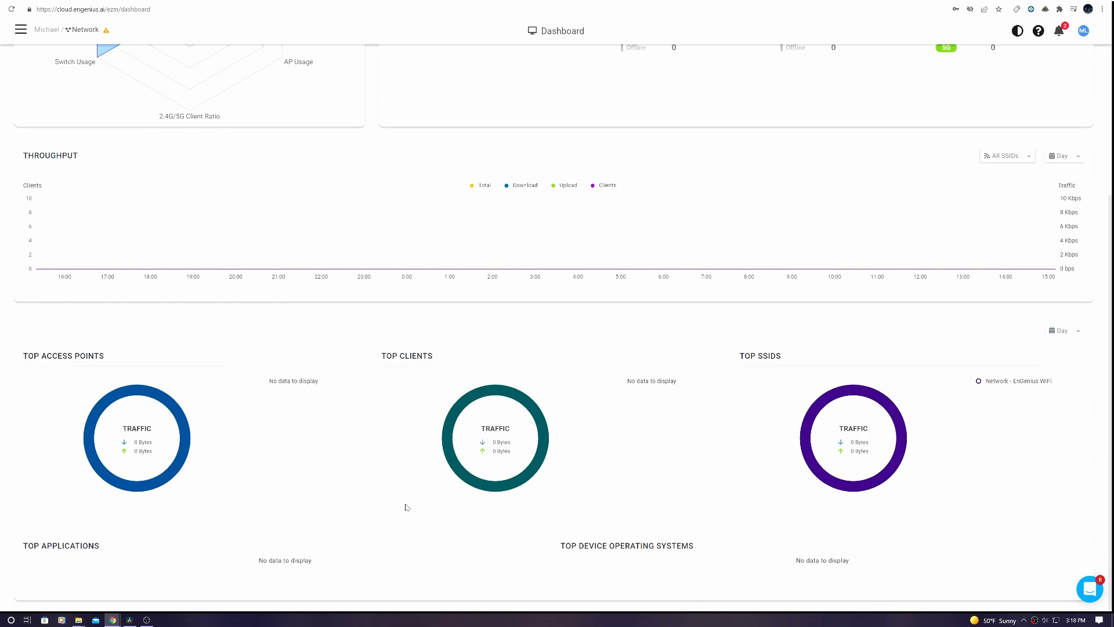
{"action": "scroll", "scroll_direction": "up", "scroll_amount": 3}
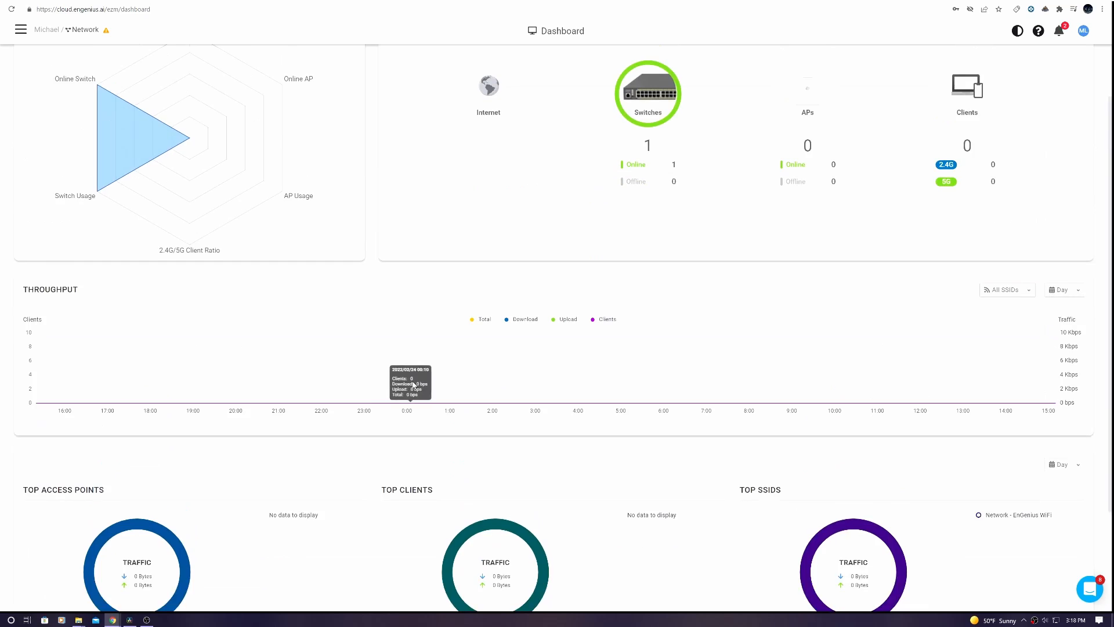
{"action": "scroll", "scroll_direction": "up", "scroll_amount": 3}
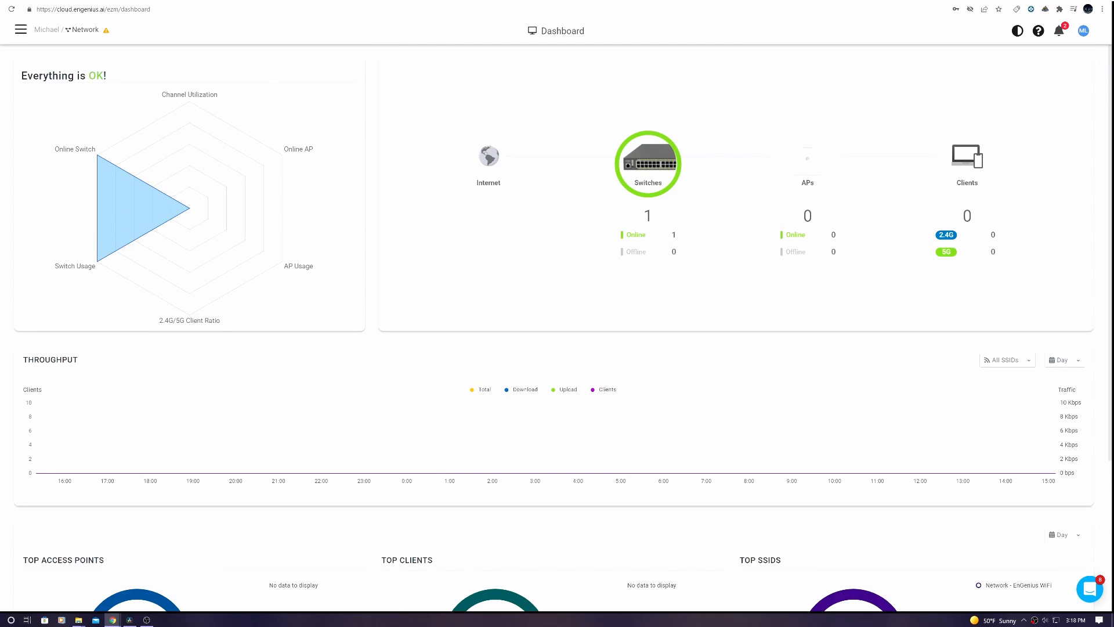
{"action": "mouse_move", "coordinate": [825, 176]}
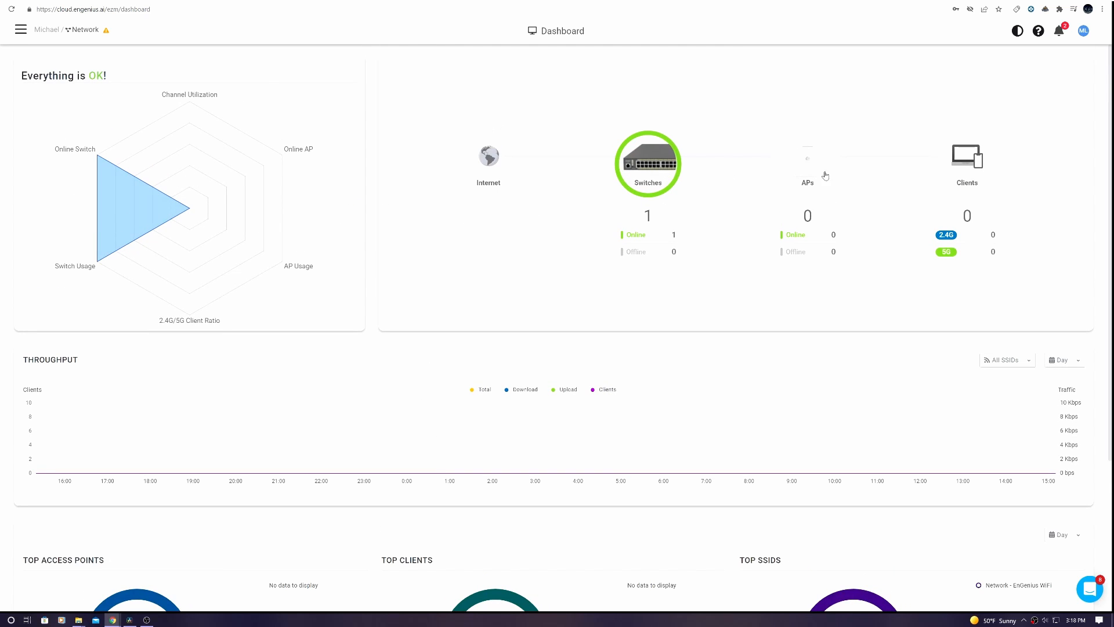
{"action": "left_click", "coordinate": [20, 31]}
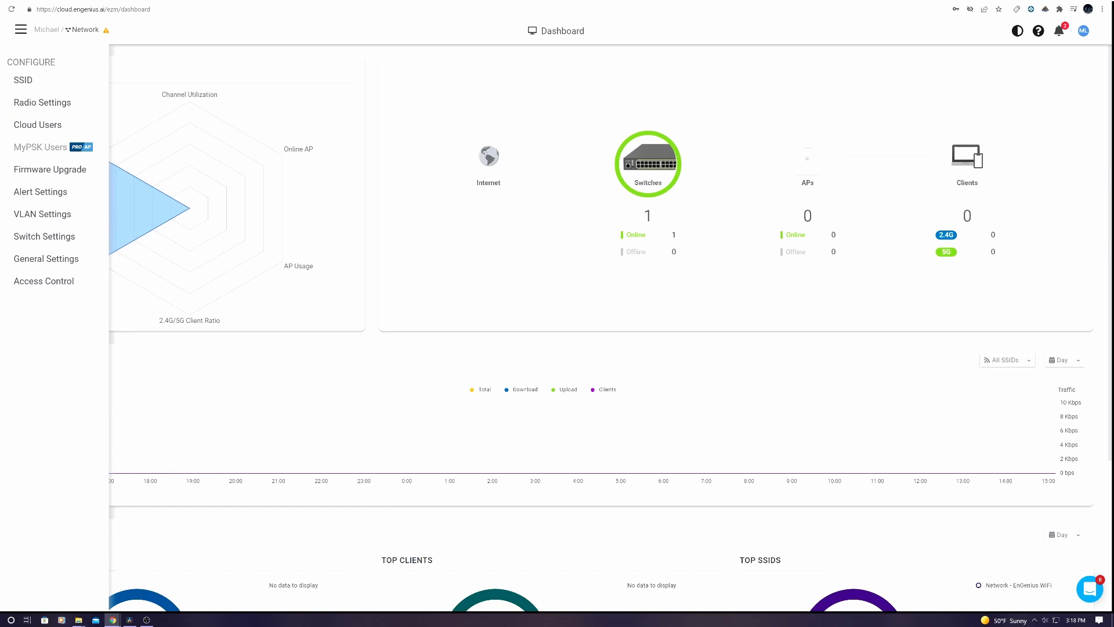
{"action": "left_click", "coordinate": [646, 163]}
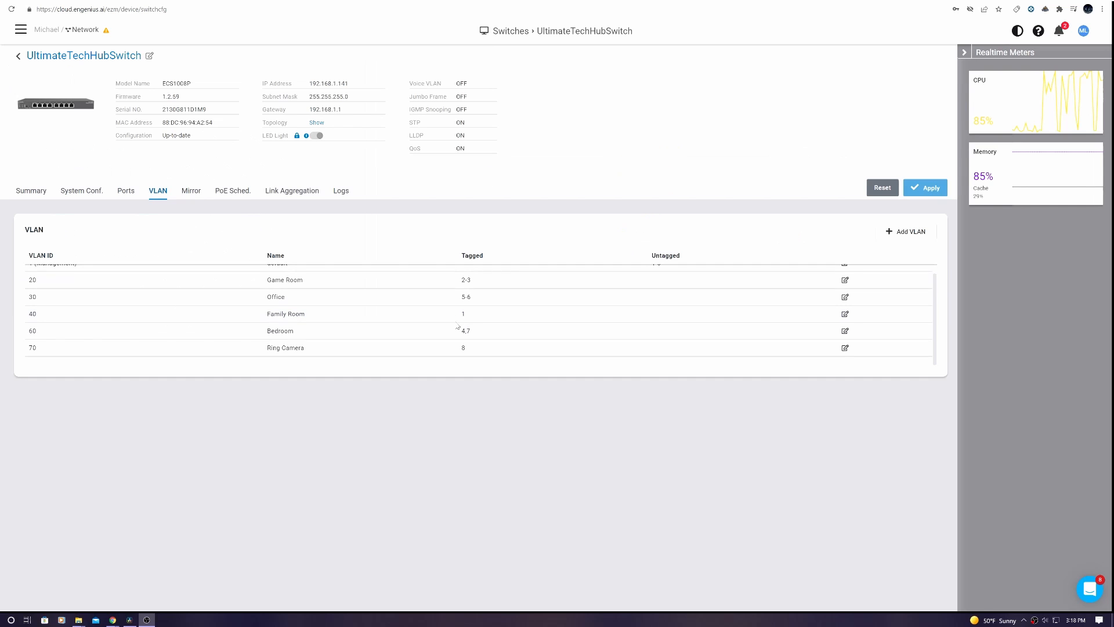
{"action": "scroll", "scroll_direction": "up", "scroll_amount": 3}
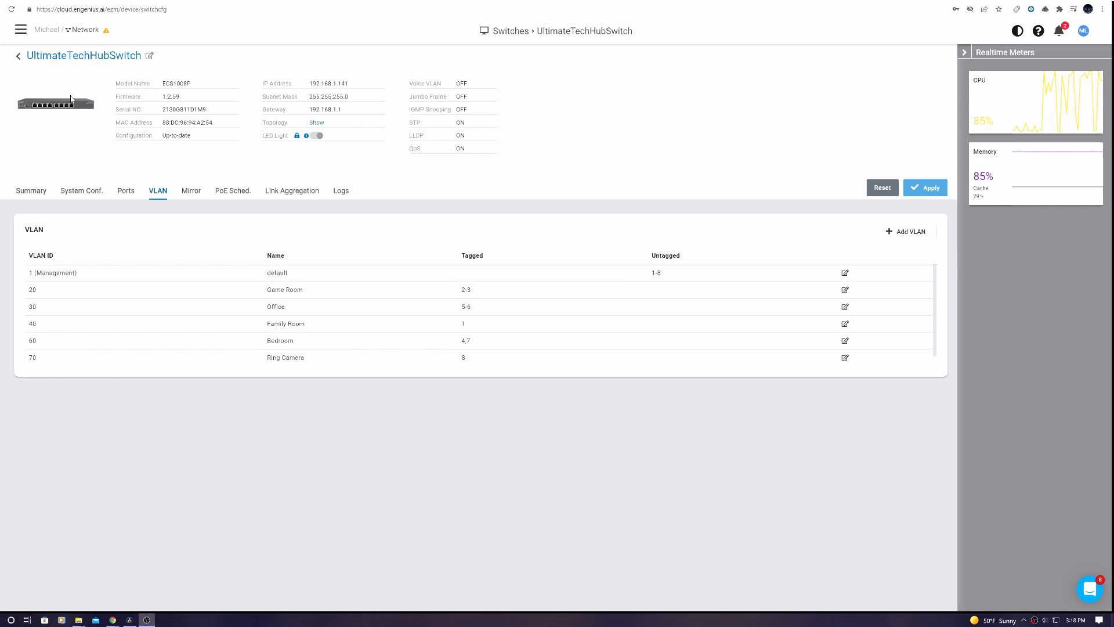
{"action": "left_click", "coordinate": [17, 55]}
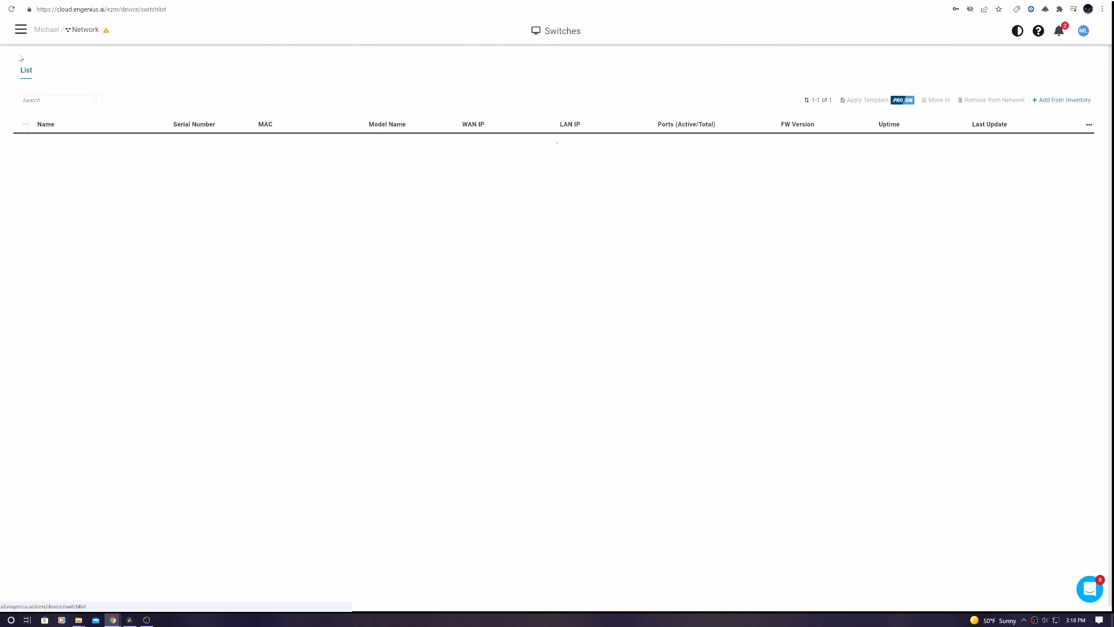